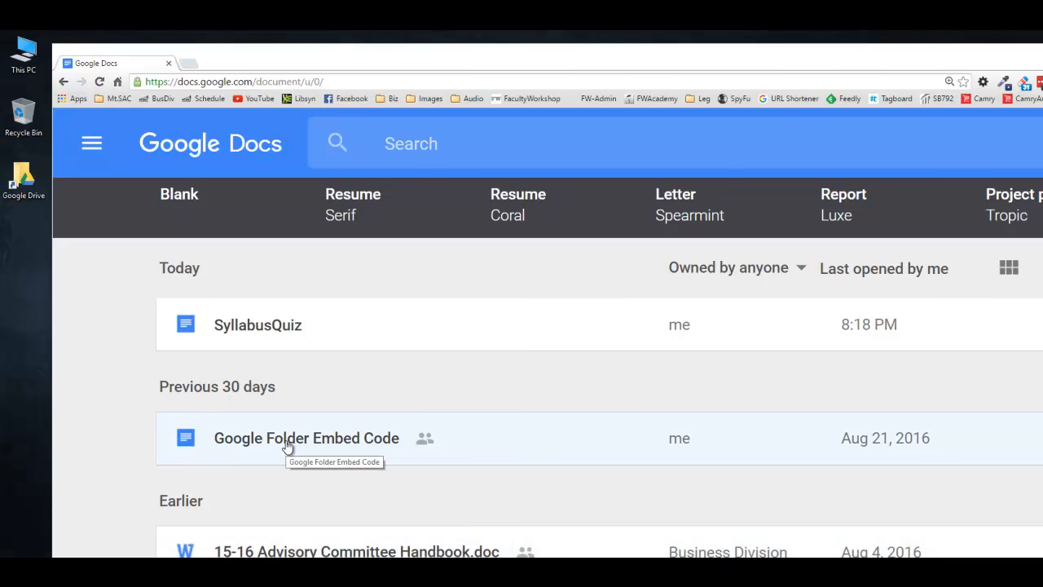
mouse_move(140, 346)
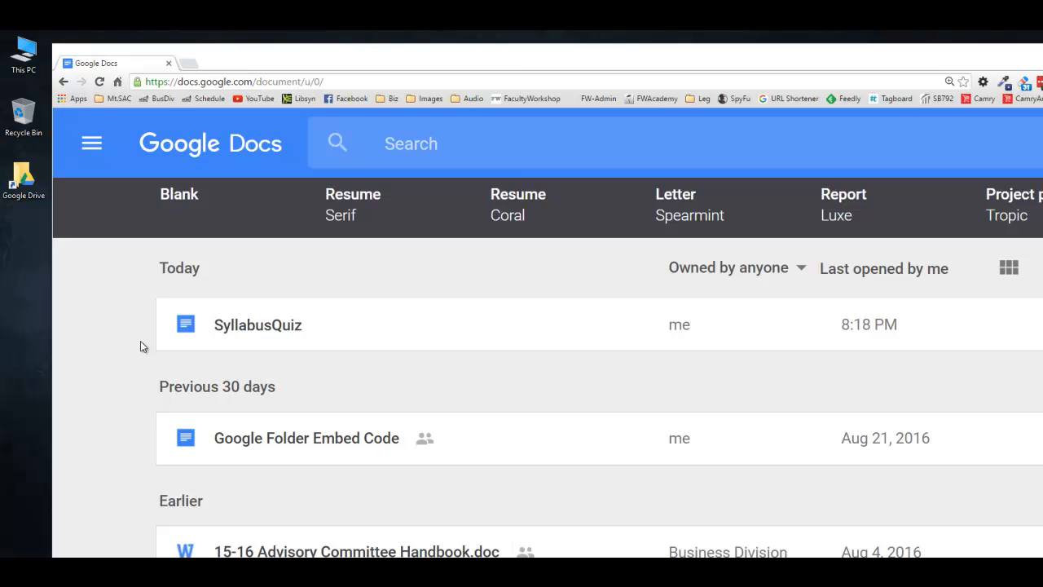
mouse_move(249, 362)
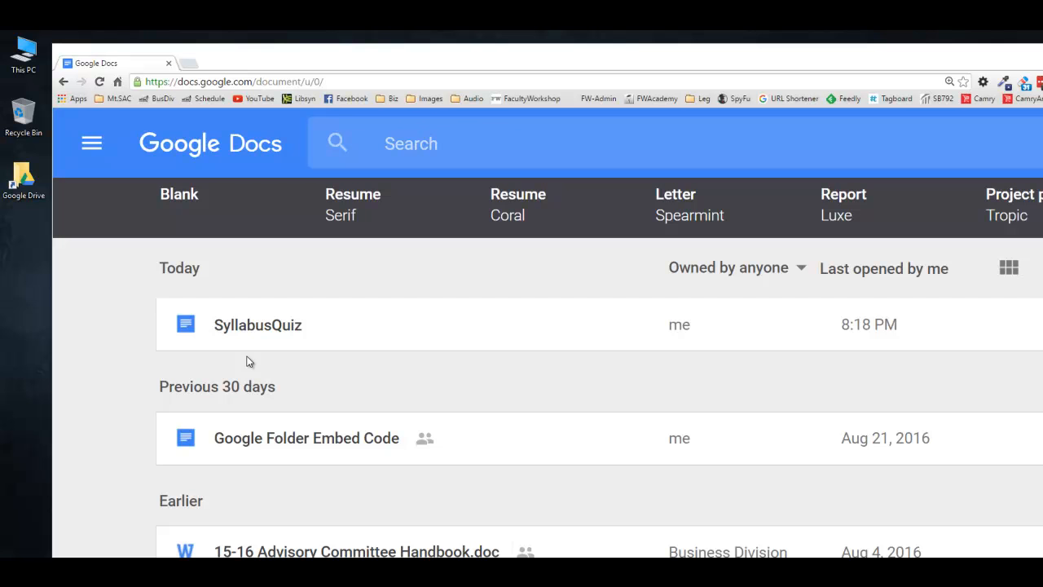
Download SyllabusQuiz as a Microsoft Word .docx file and open it from Downloads.
left_click(257, 324)
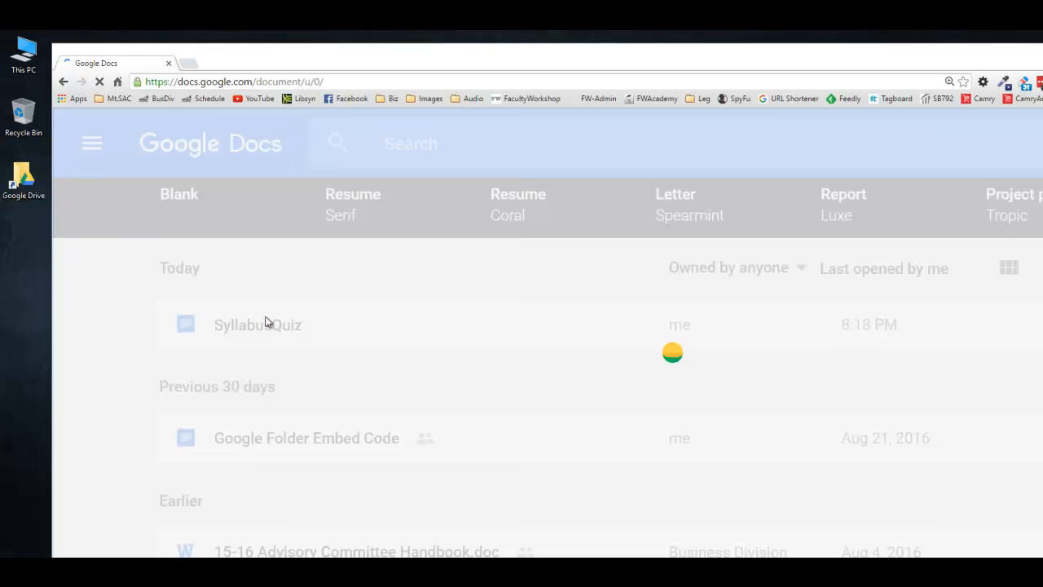
left_click(257, 324)
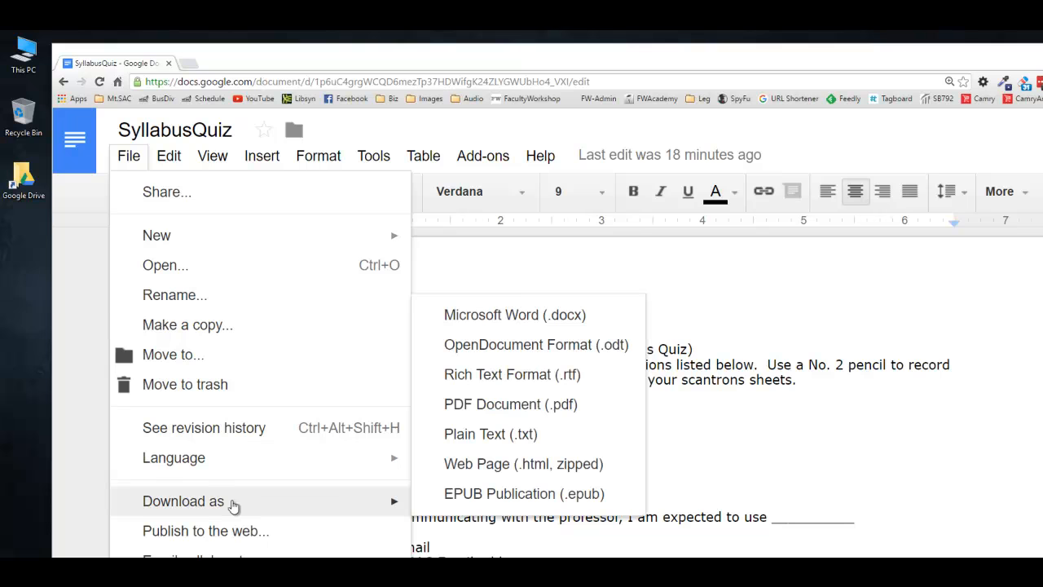
mouse_move(484, 318)
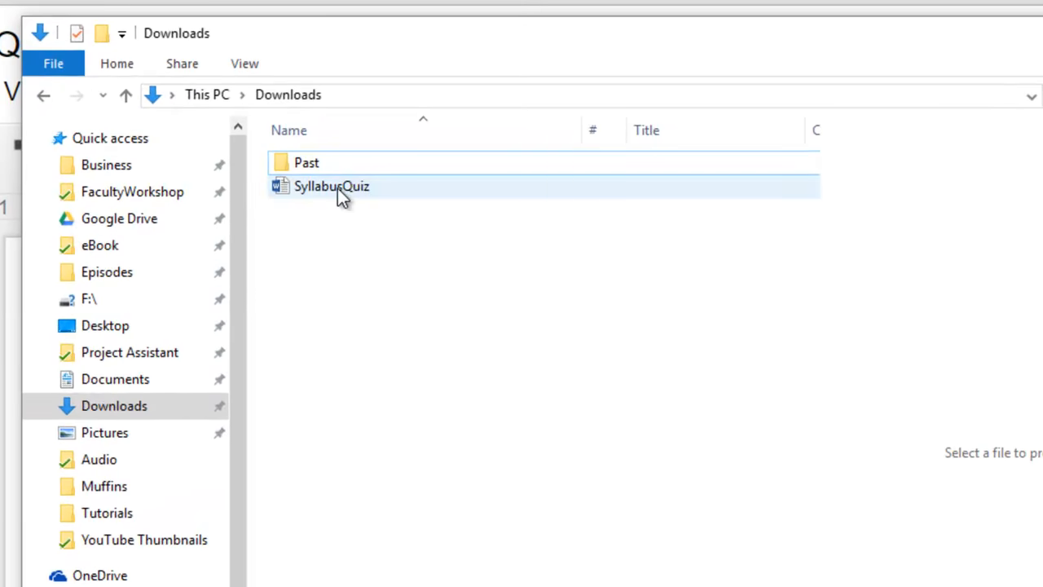
double_click(331, 185)
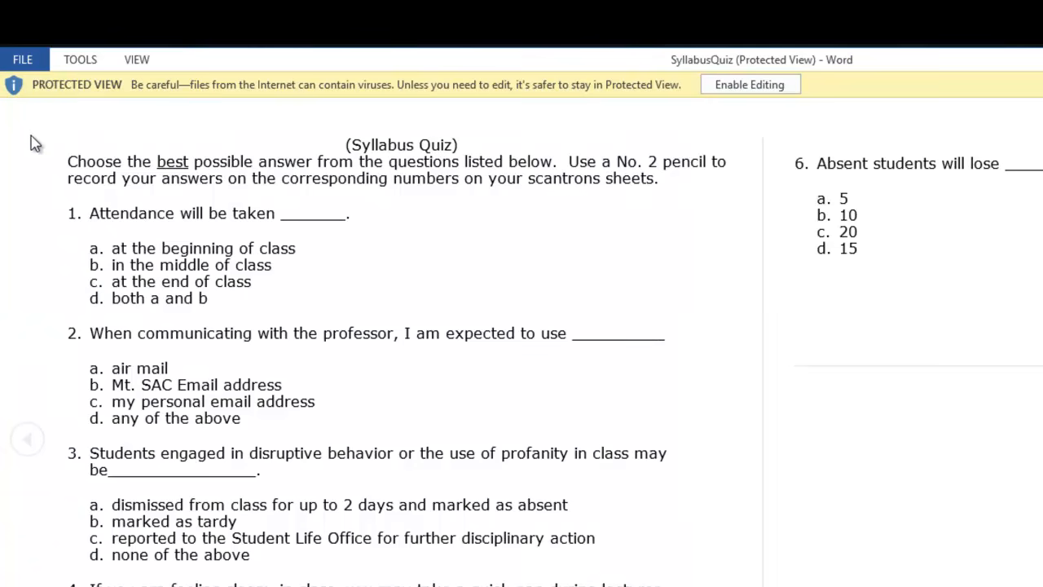
mouse_move(167, 98)
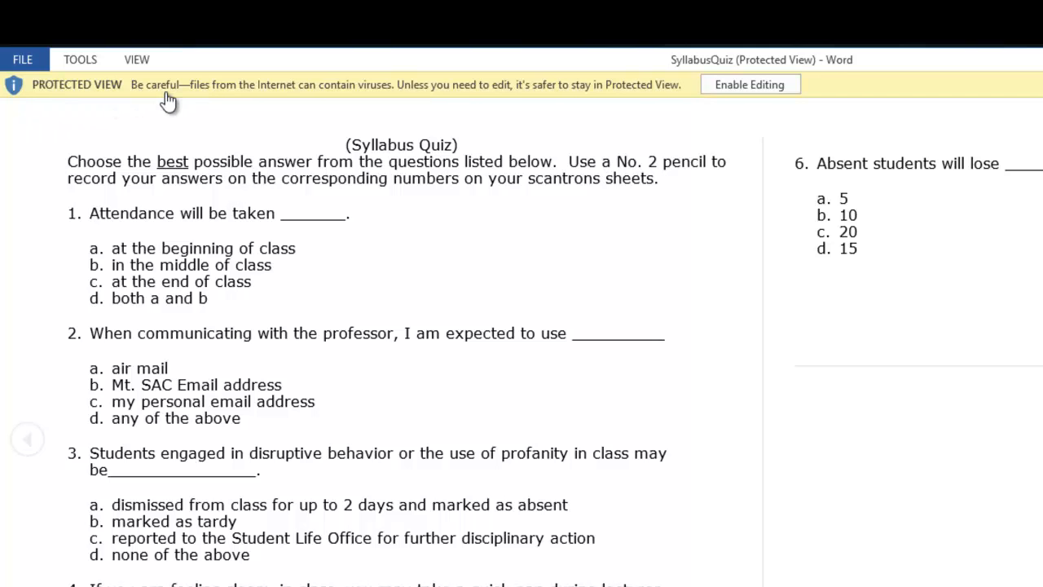
mouse_move(398, 261)
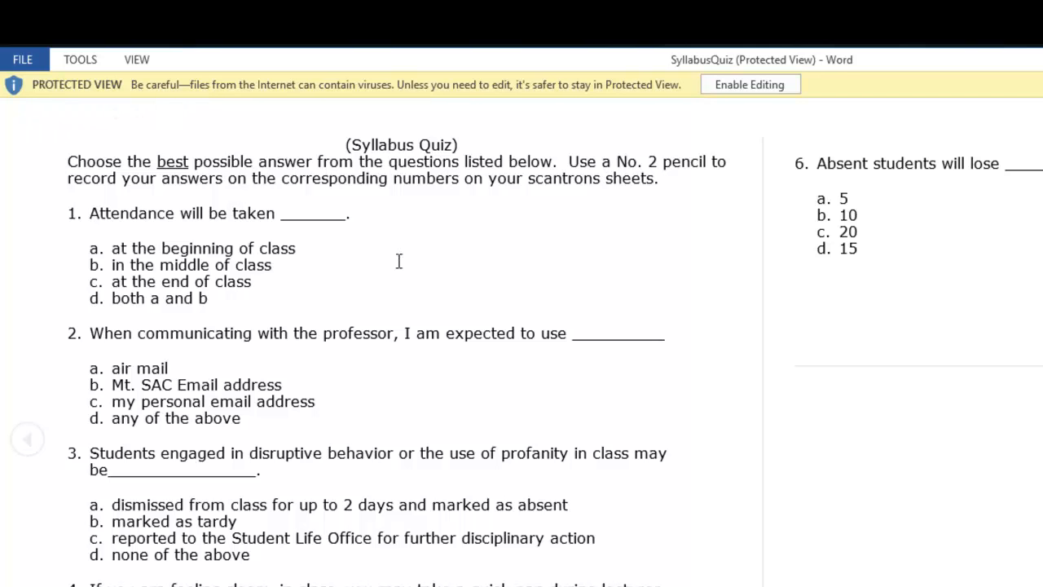
mouse_move(896, 101)
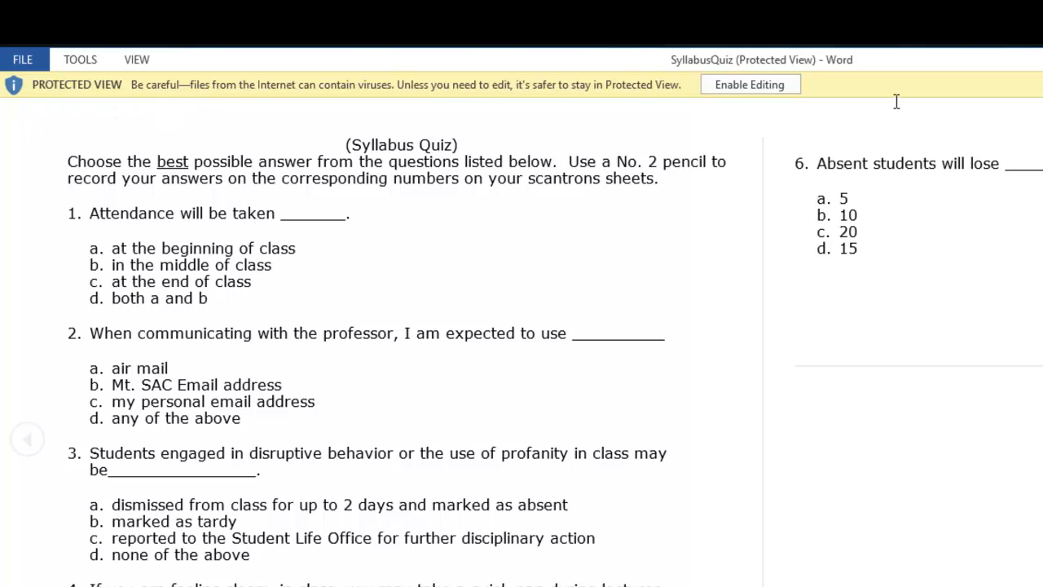
mouse_move(657, 258)
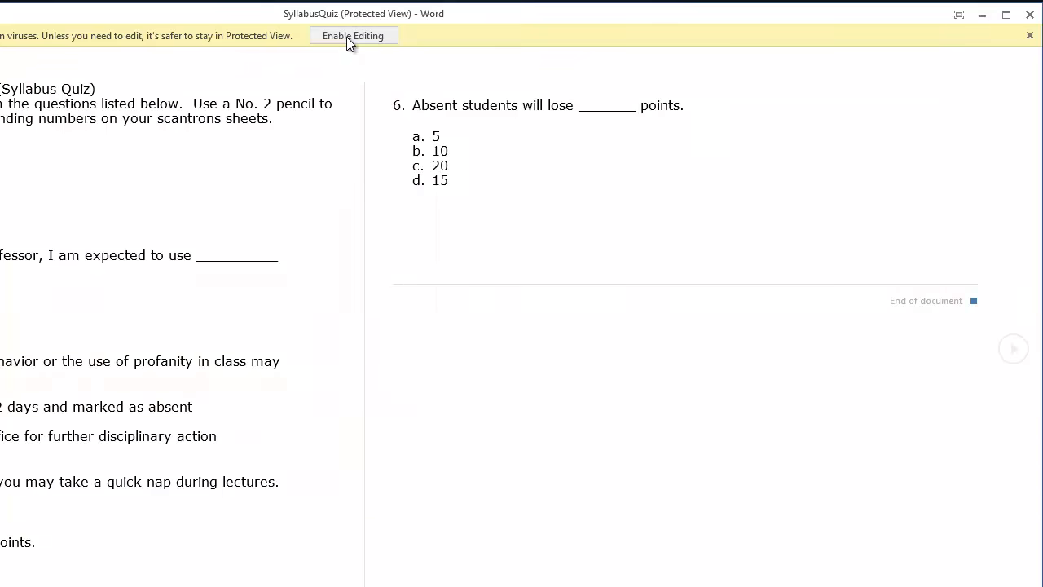
Enable editing on the SyllabusQuiz Protected View bar and place the cursor before the quiz title.
left_click(353, 35)
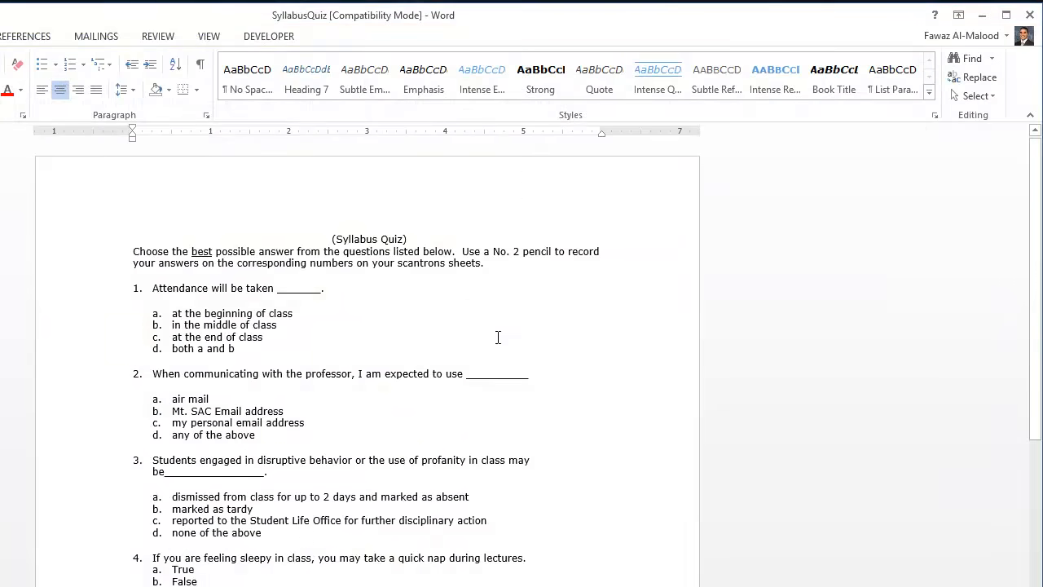
mouse_move(883, 363)
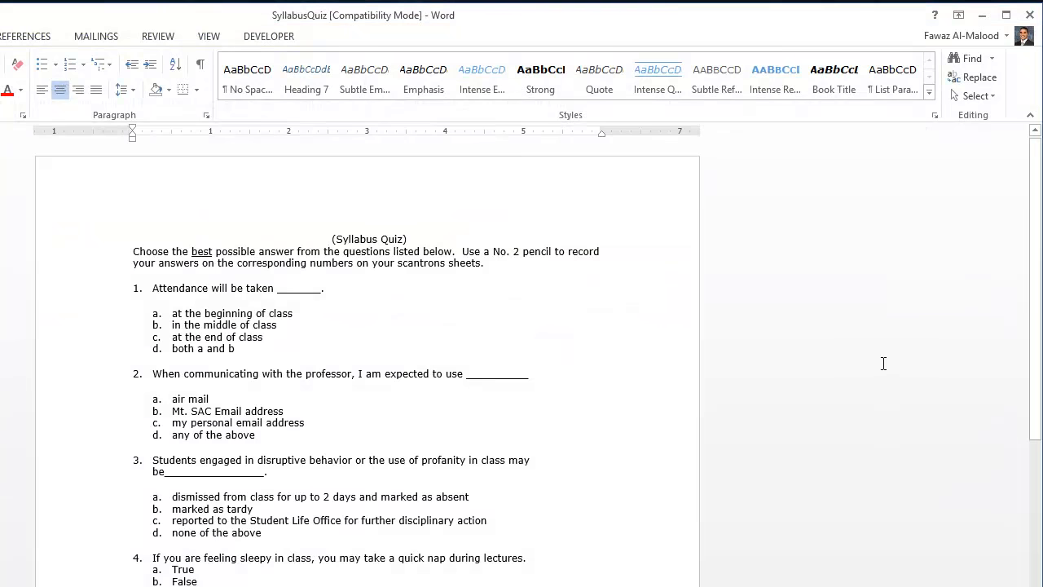
left_click(329, 239)
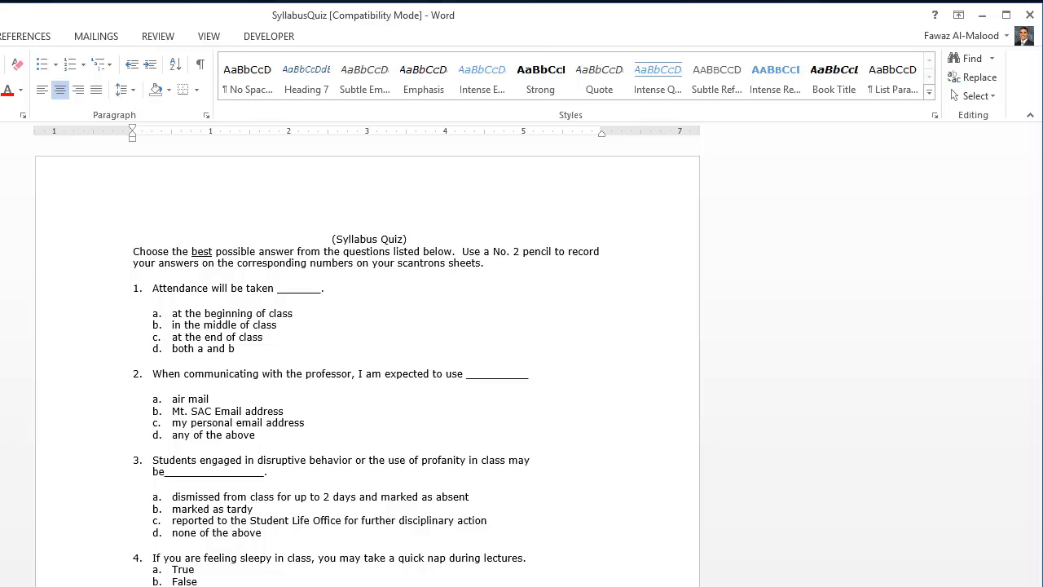
left_click(329, 238)
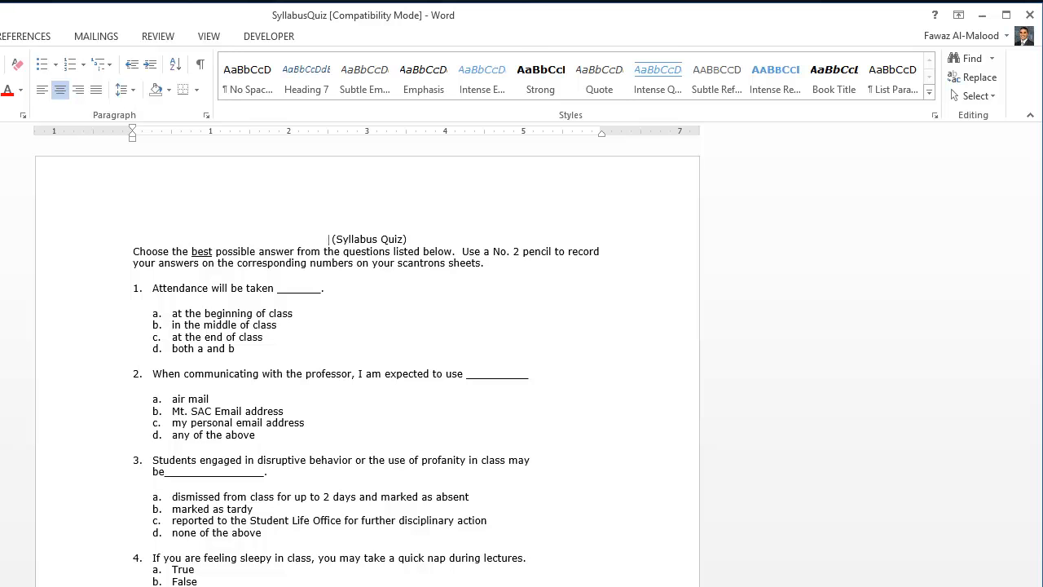